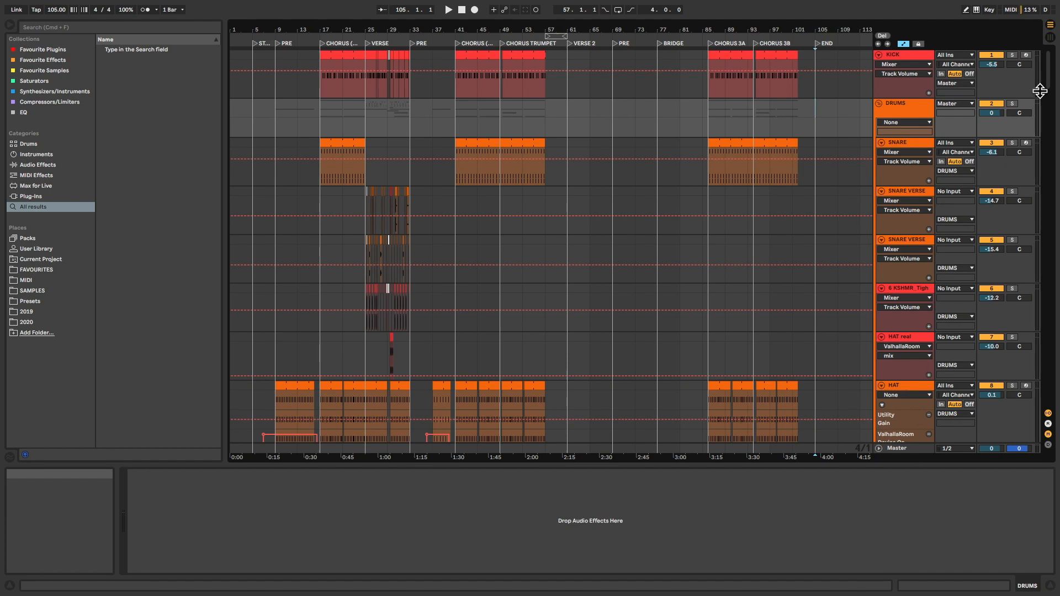
Scroll through the track list and group the selected related tracks with Cmd+G.
scroll(down, 3)
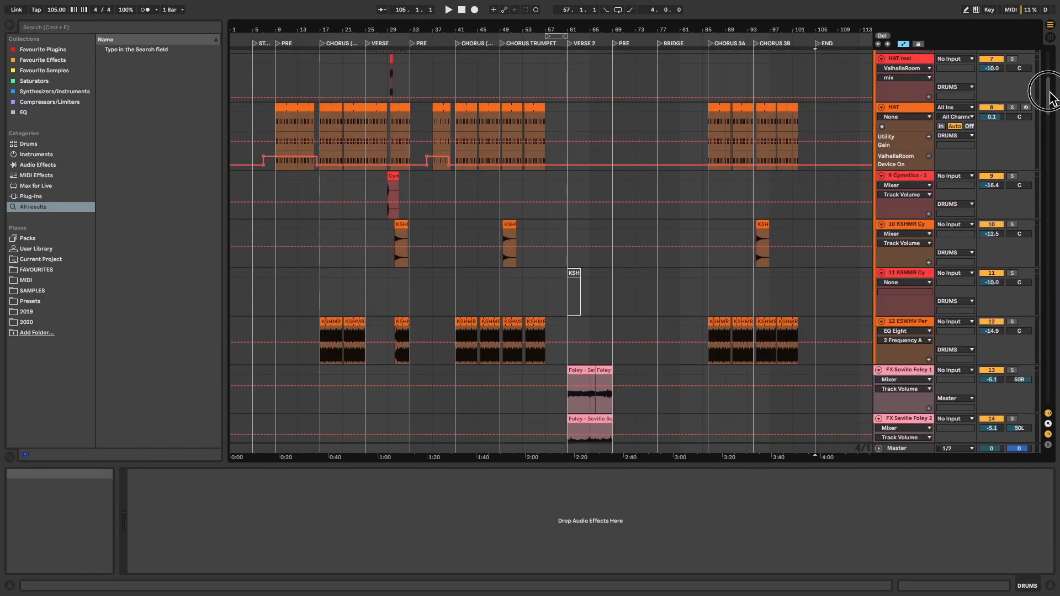
scroll(down, 3)
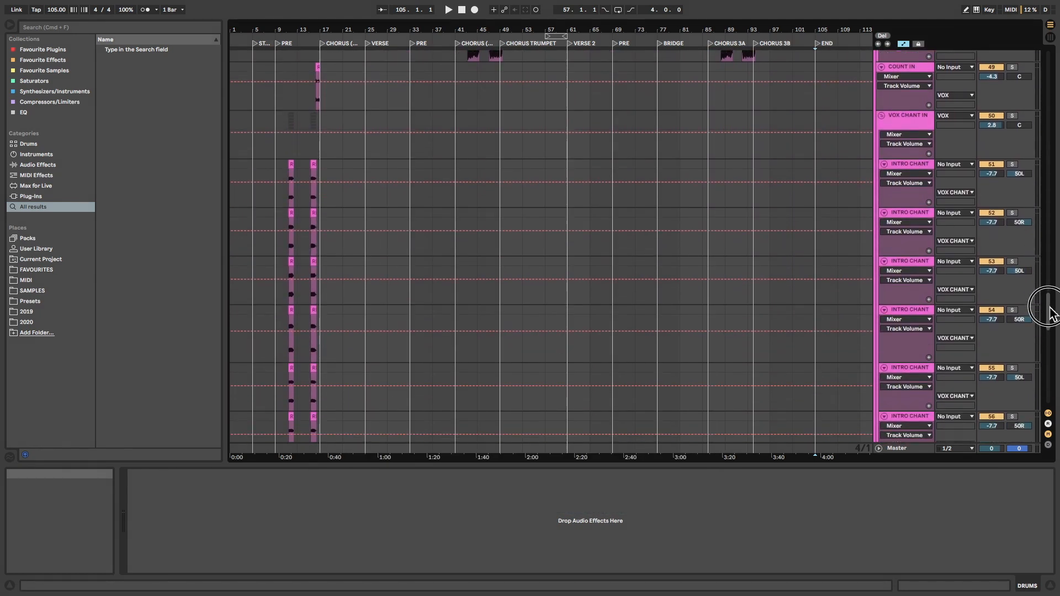
scroll(down, 3)
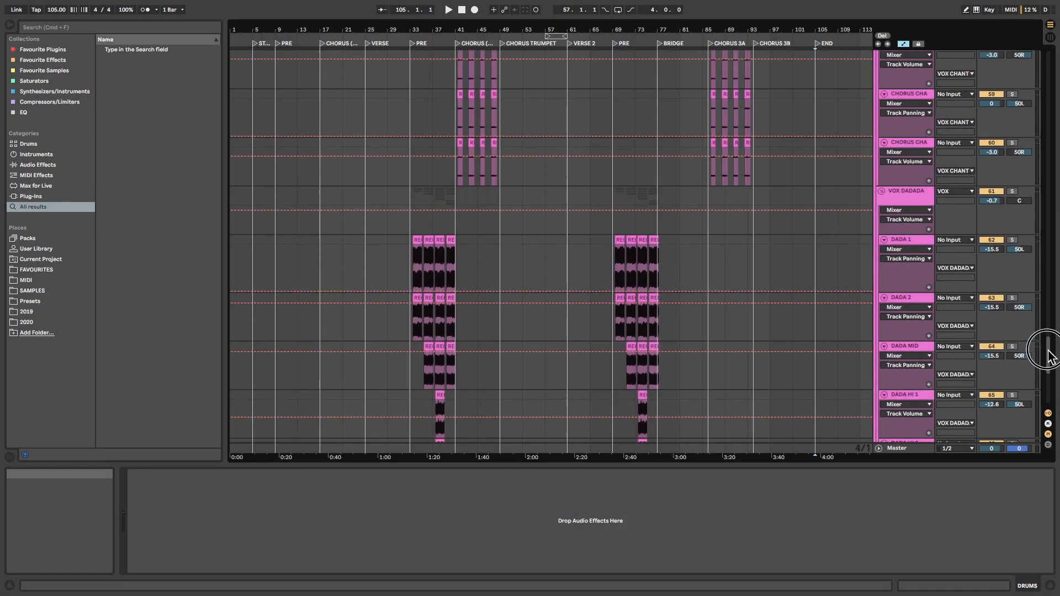
scroll(down, 3)
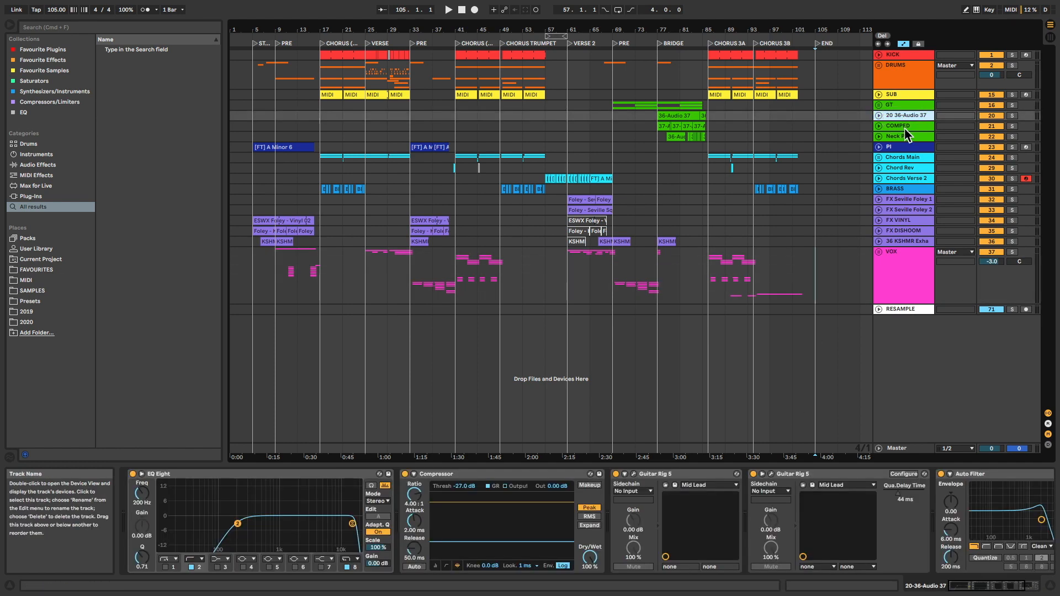
key(cmd+g)
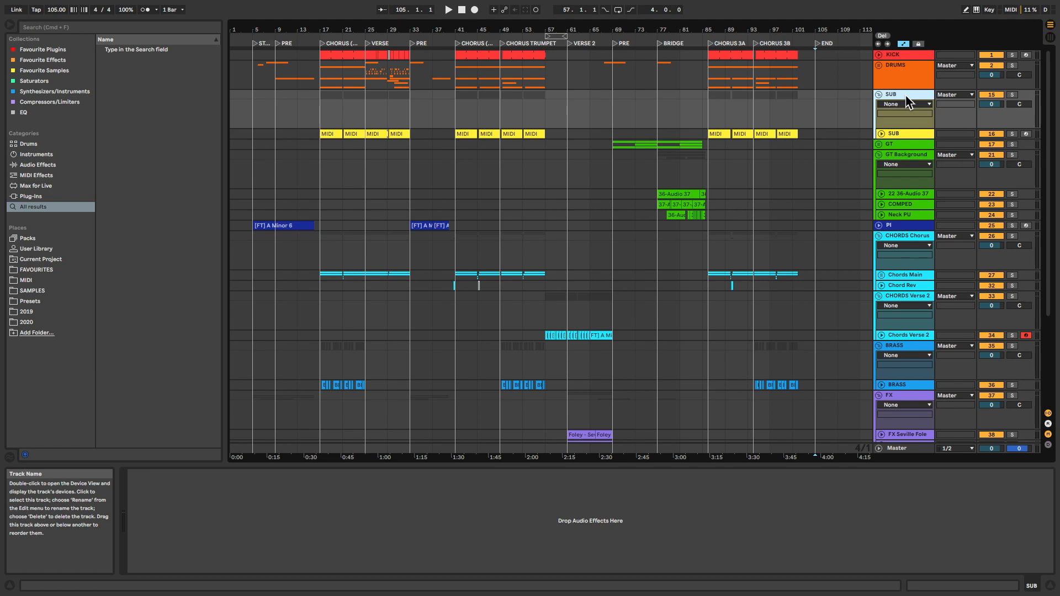
key(alt+u)
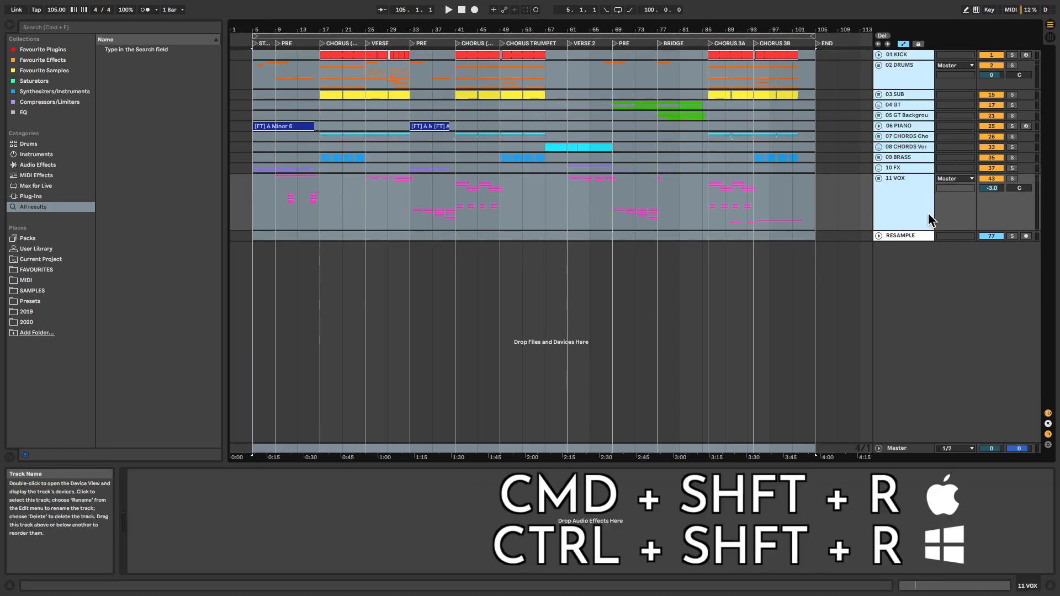
Export audio with Rendered Track set to Selected Tracks Only and sample rate 48000 Hz.
key(ctrl+shift+r)
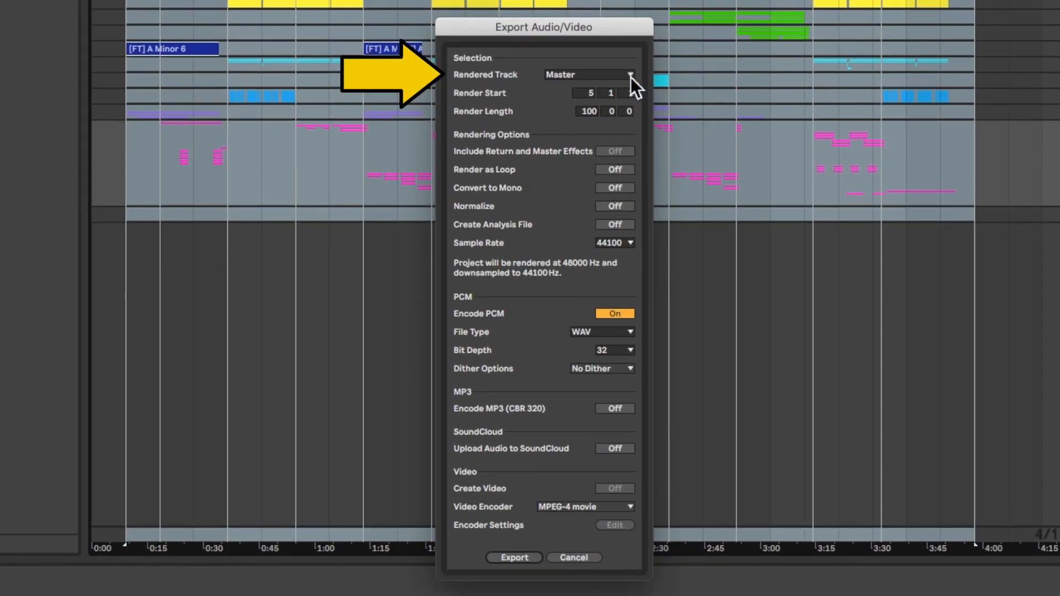
click(629, 74)
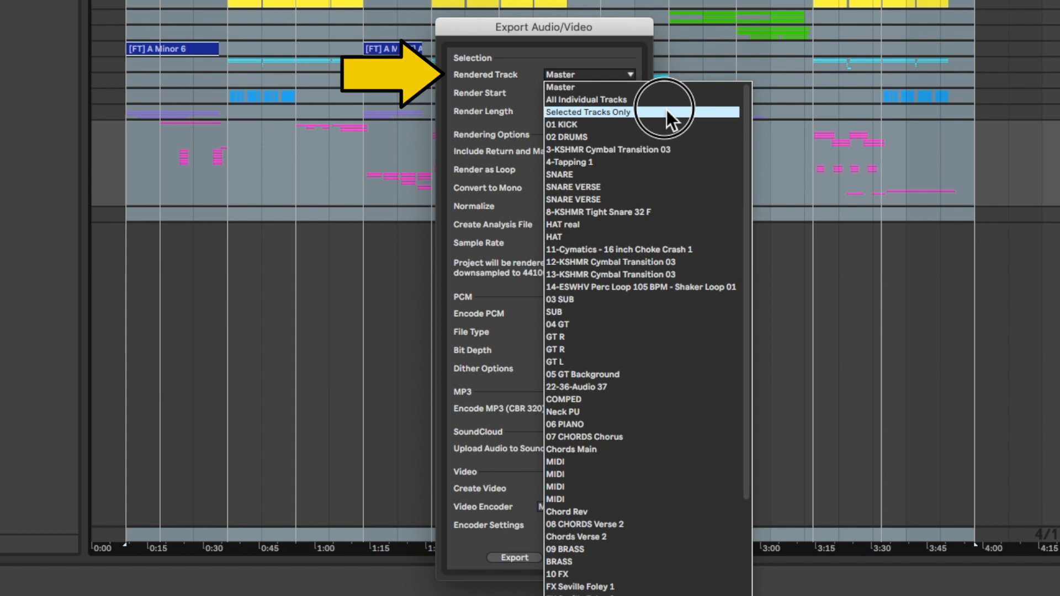
click(588, 112)
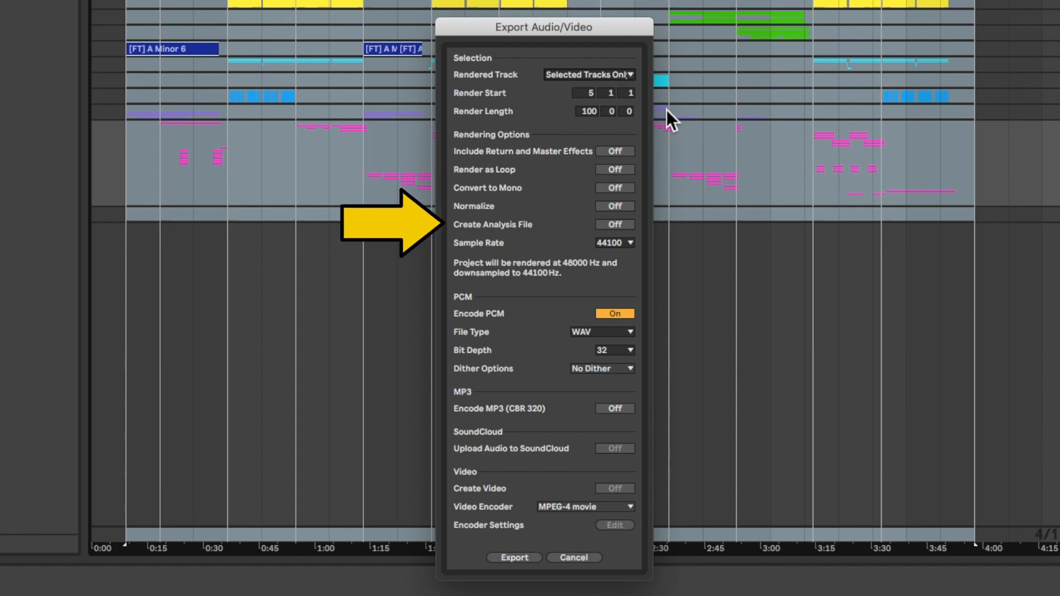
click(614, 241)
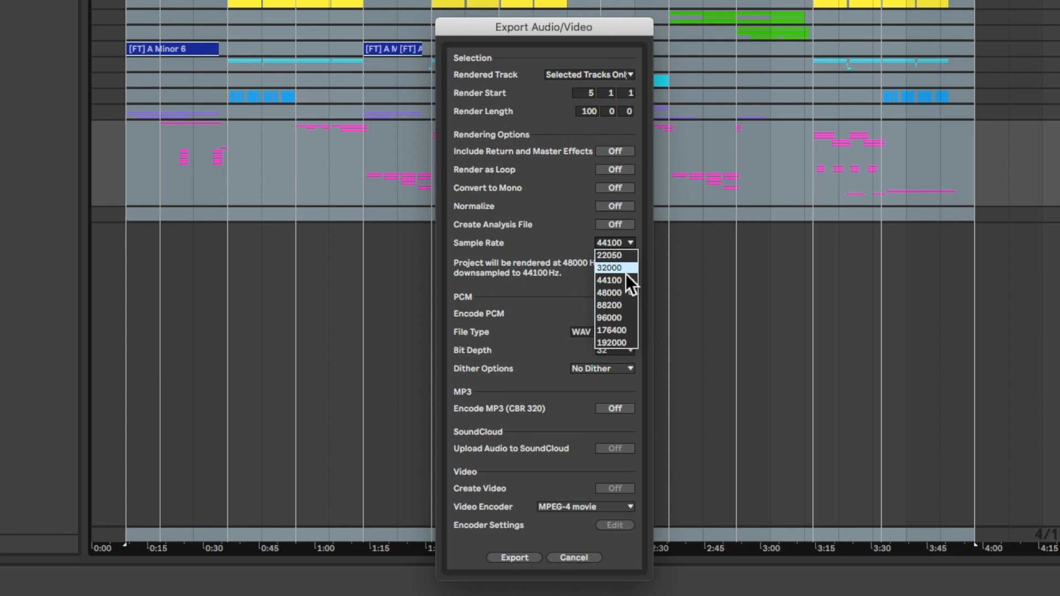
click(607, 292)
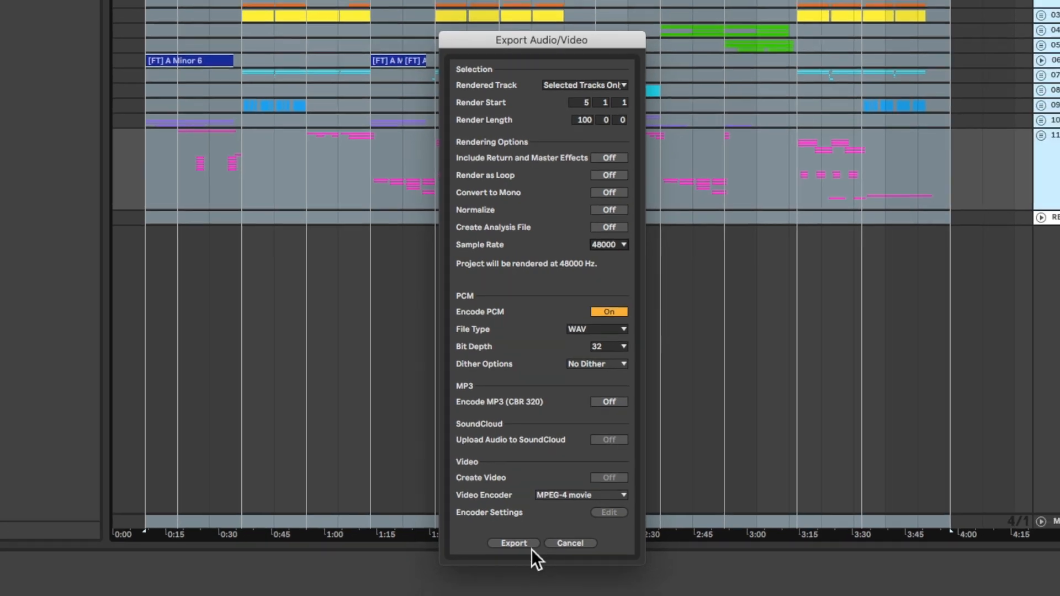
click(513, 543)
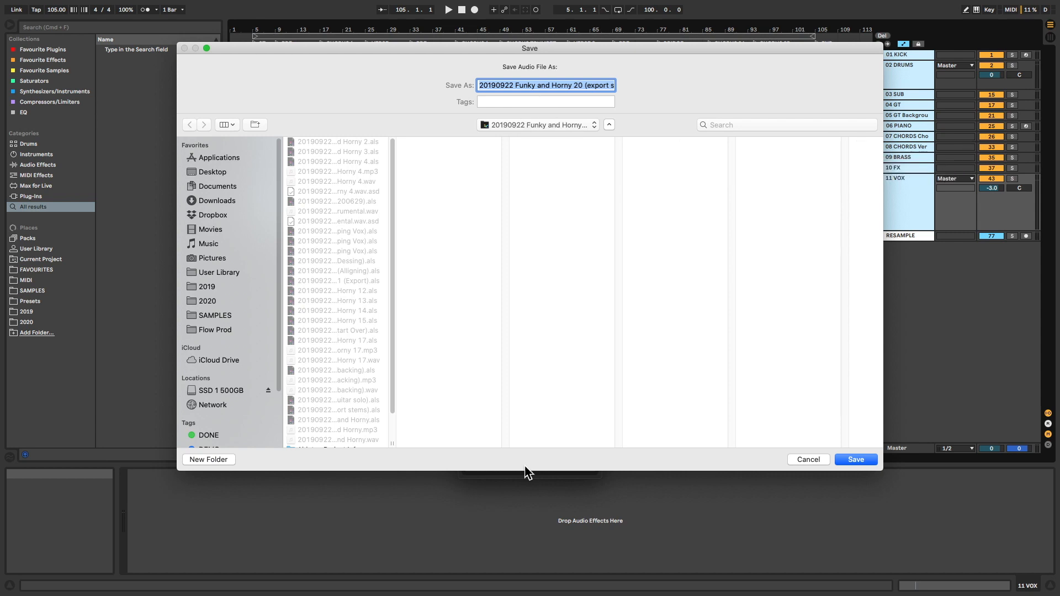
Save the rendered stems into the Mixdown Stems folder with file name 'a'.
click(208, 460)
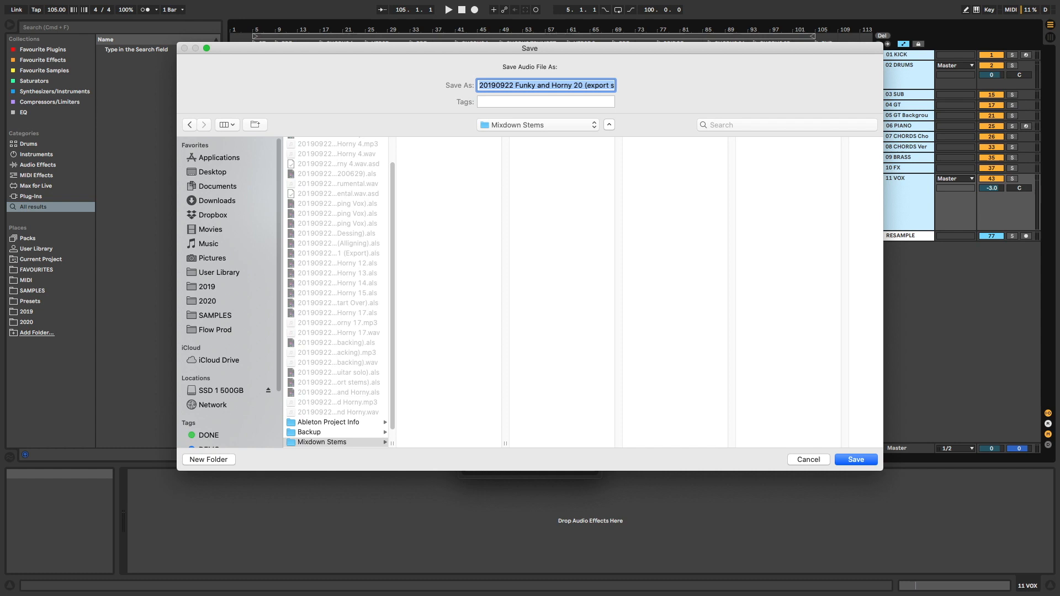
text(a)
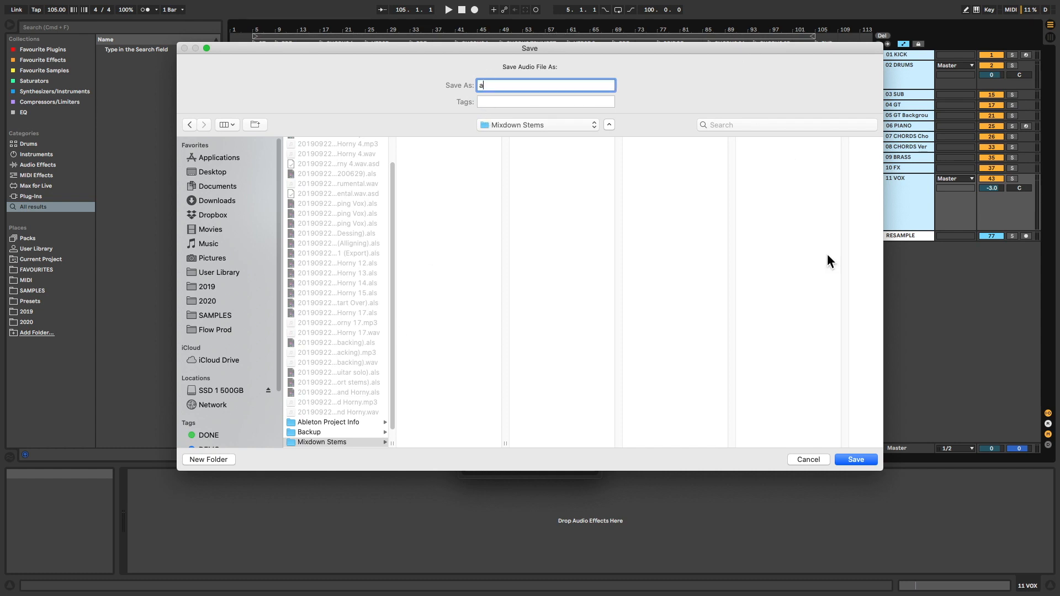
click(855, 460)
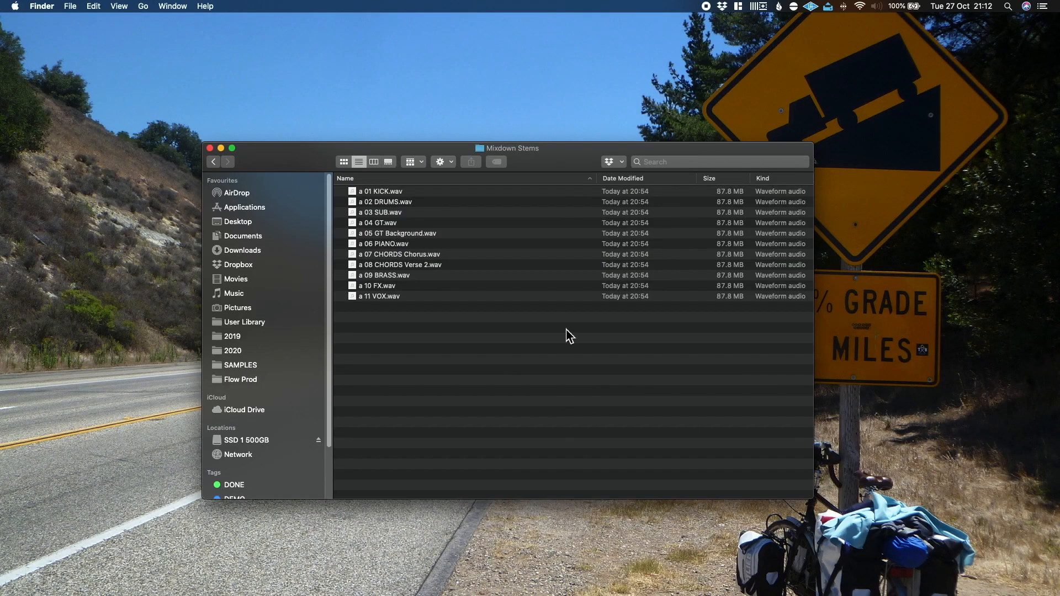
Batch-rename all eleven stem files in Finder, removing the leading 'a' prefix.
key(cmd+a)
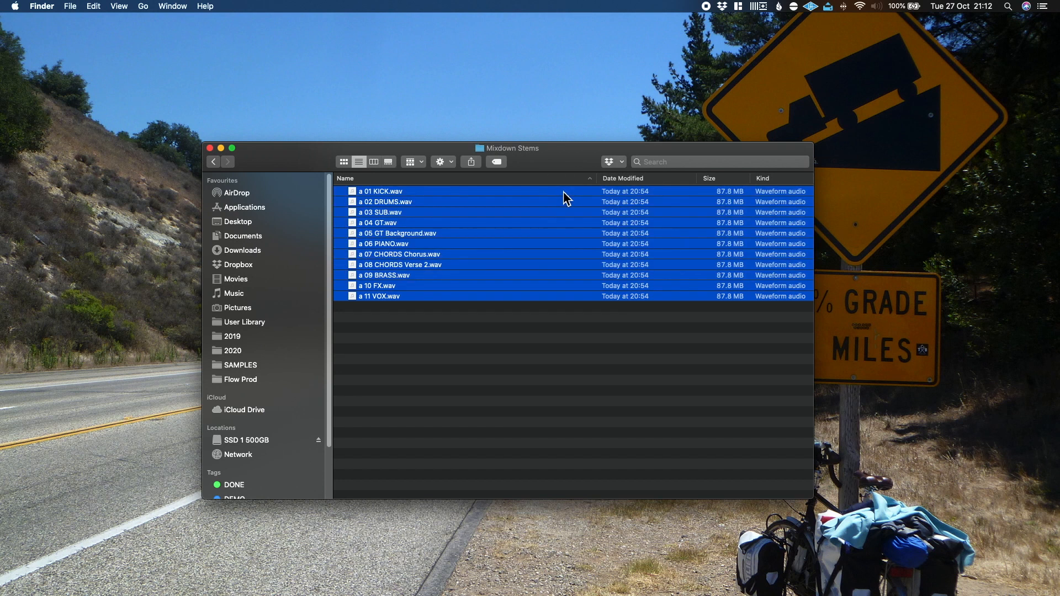
click(70, 6)
text(a)
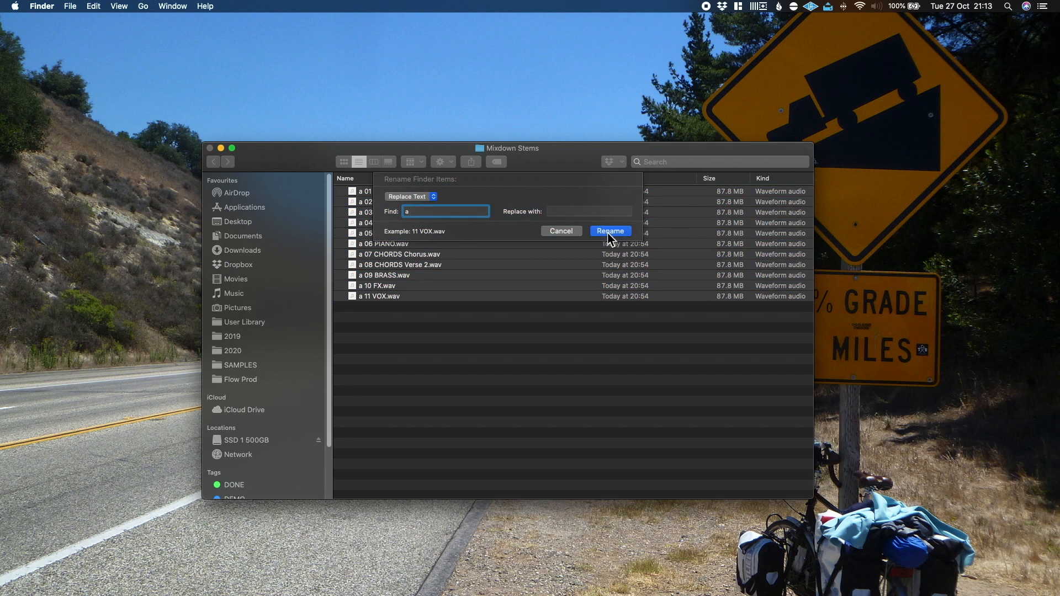
click(609, 230)
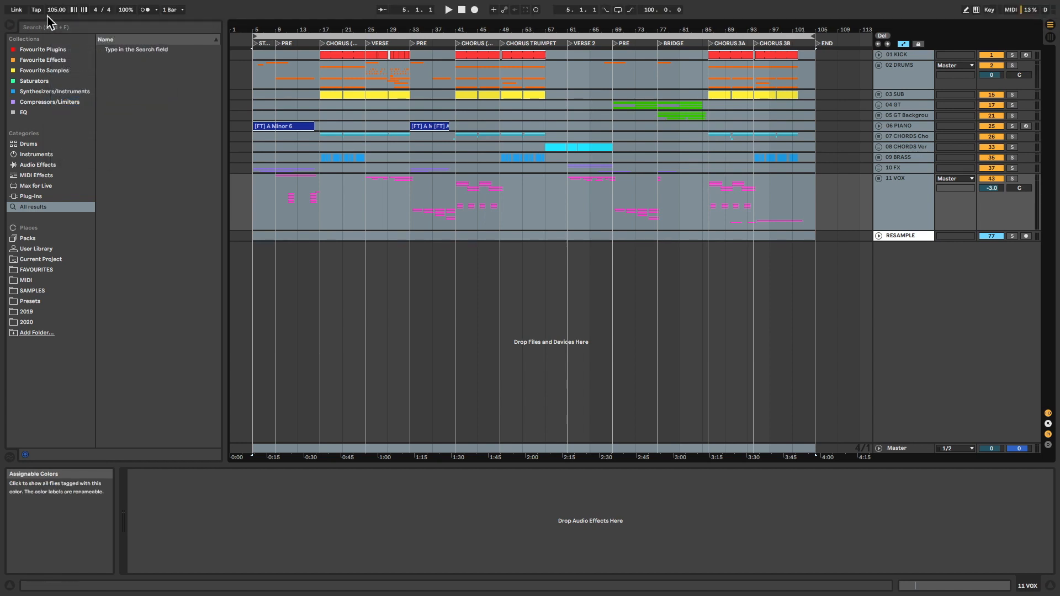
Save the Live Set as a new '(stemmed out)' version.
key(cmd+shift+s)
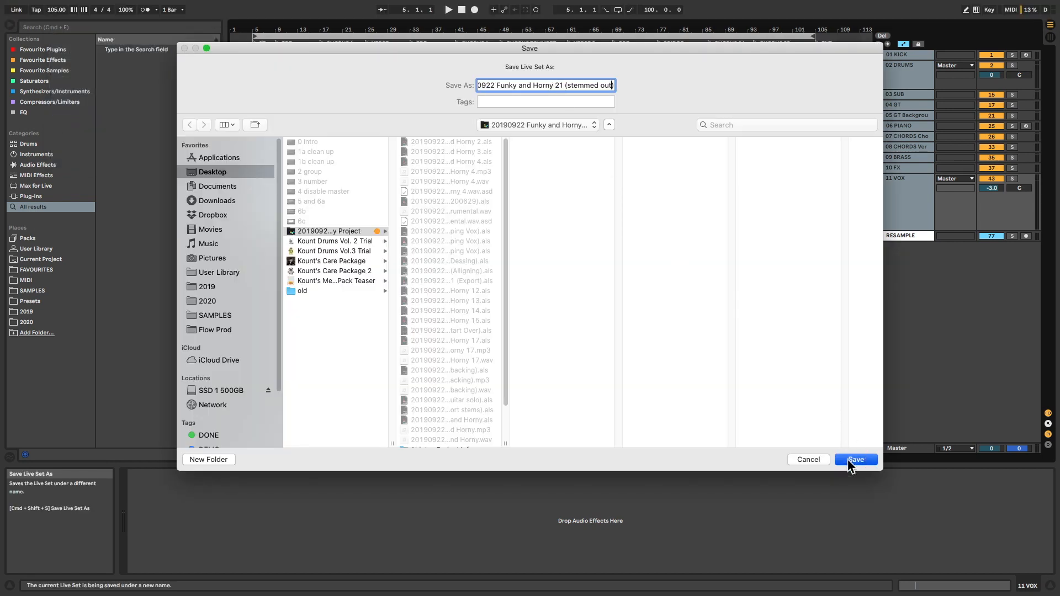
click(854, 460)
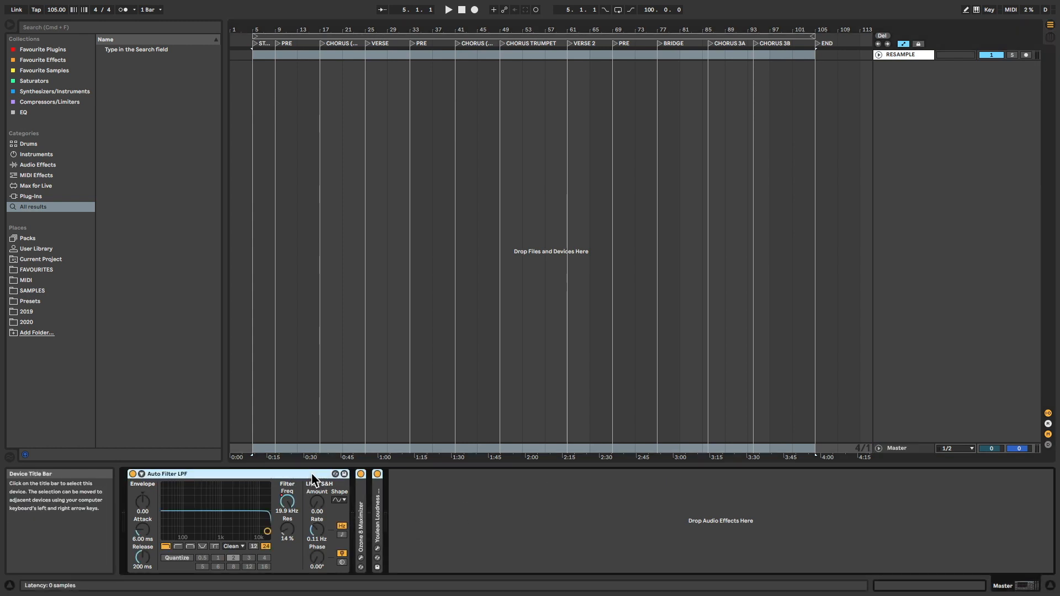
Browse the Current Project folder in the browser to reach Mixdown Stems.
click(40, 259)
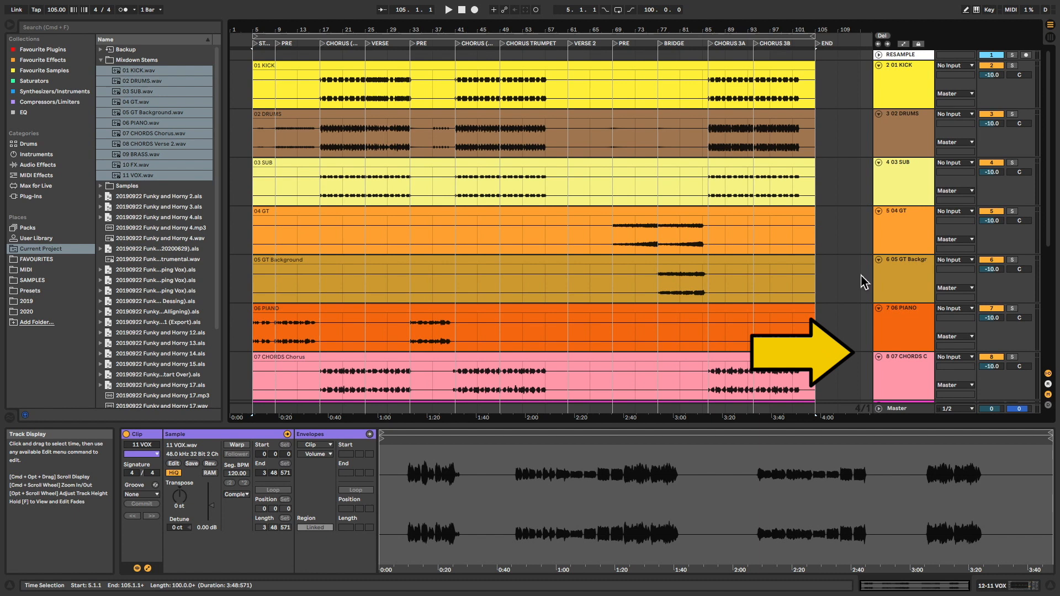
Recolour the stem tracks and assign each track's colour to its clips.
right_click(902, 74)
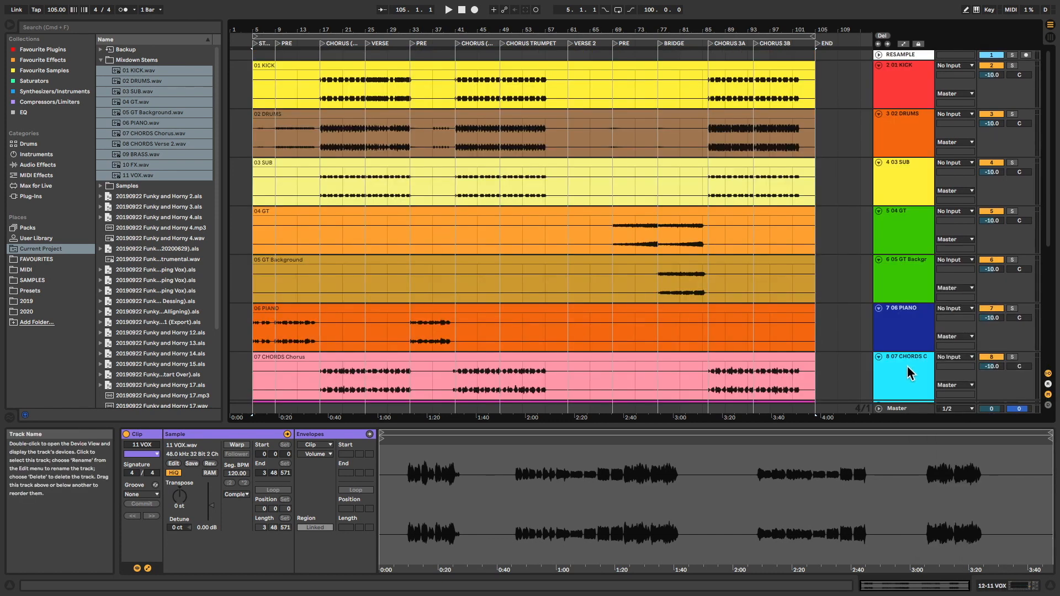
right_click(906, 74)
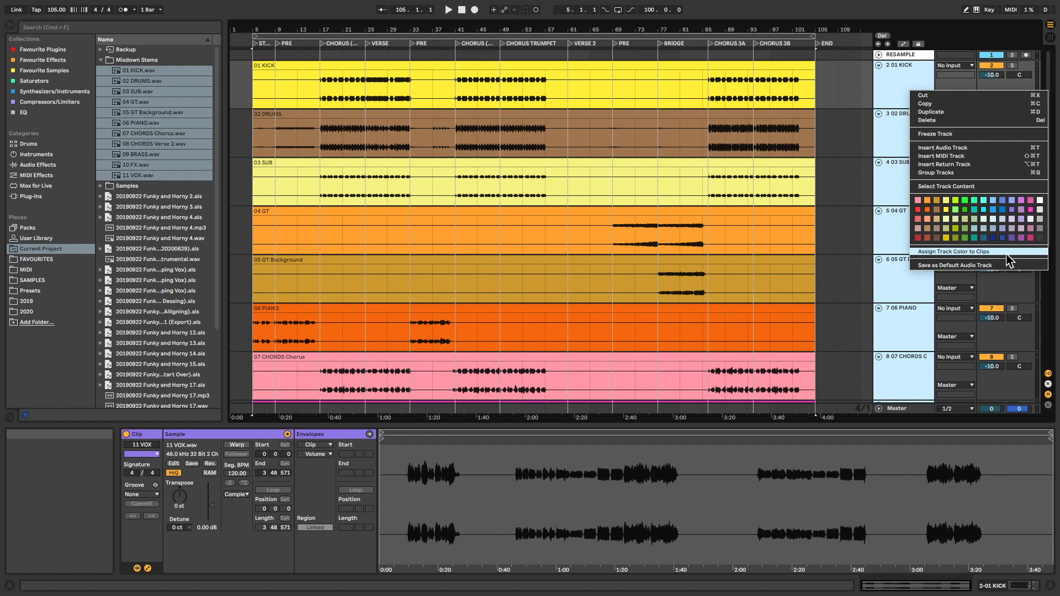
click(960, 252)
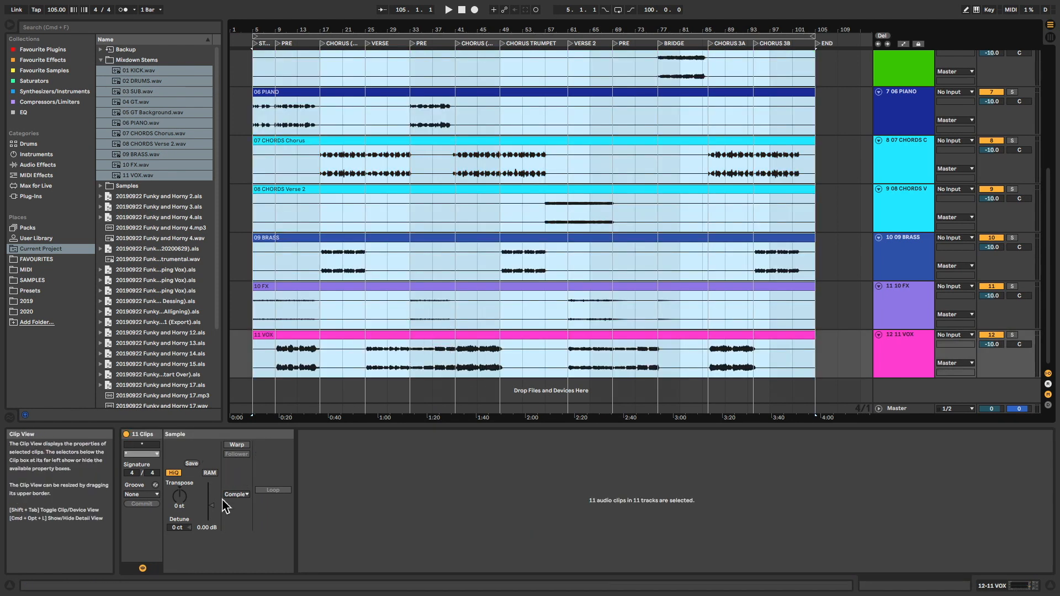
Adjust the arrangement's lower panel and the top control bar while trimming stem silence.
drag(215, 503, 215, 483)
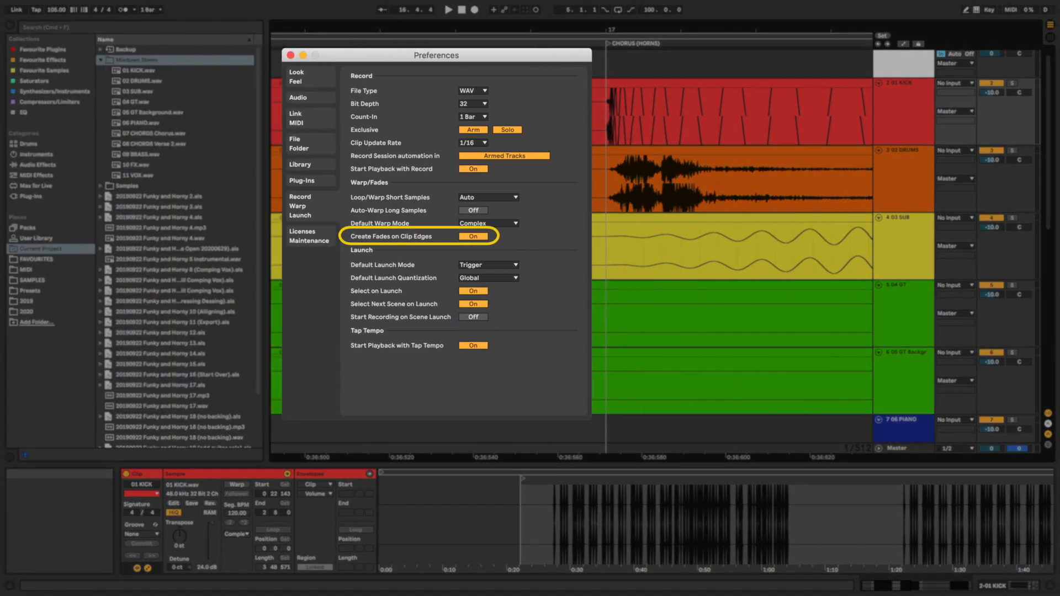
click(289, 56)
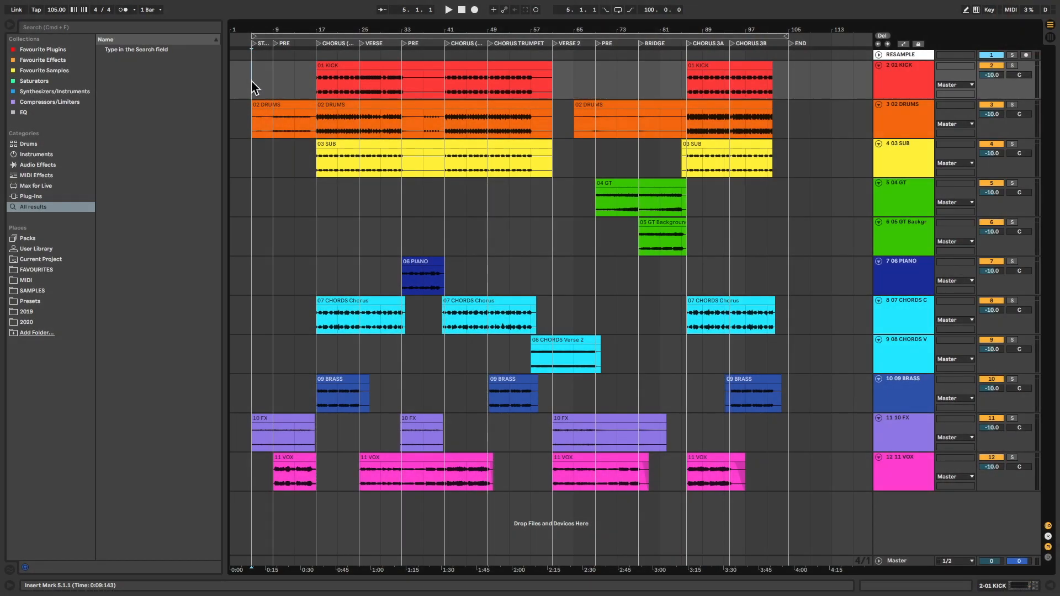
mouse_move(264, 223)
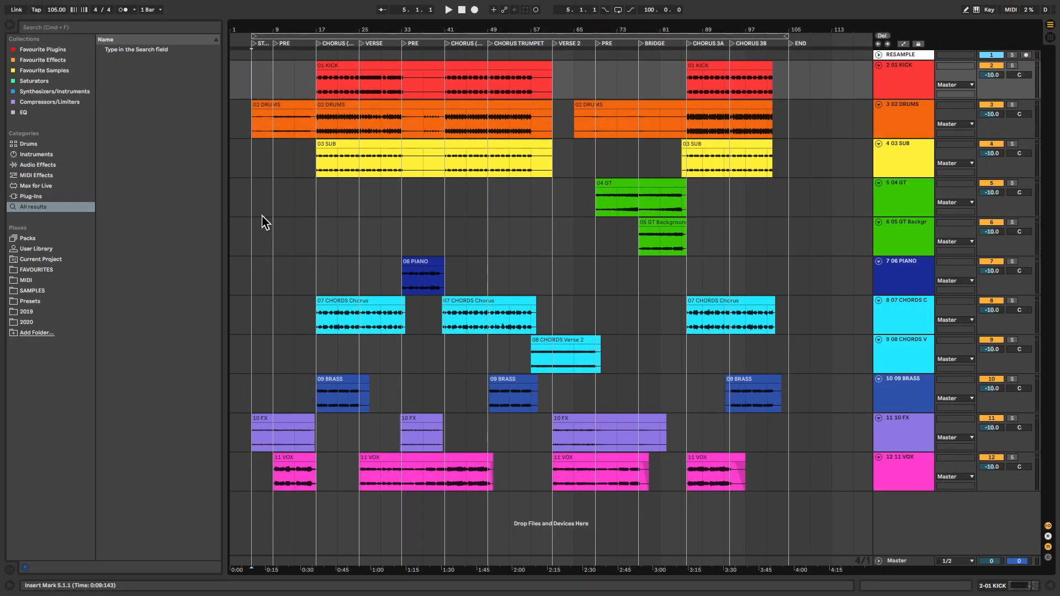
Browse Current Project and expand the stems-export set to list its tracks.
click(40, 249)
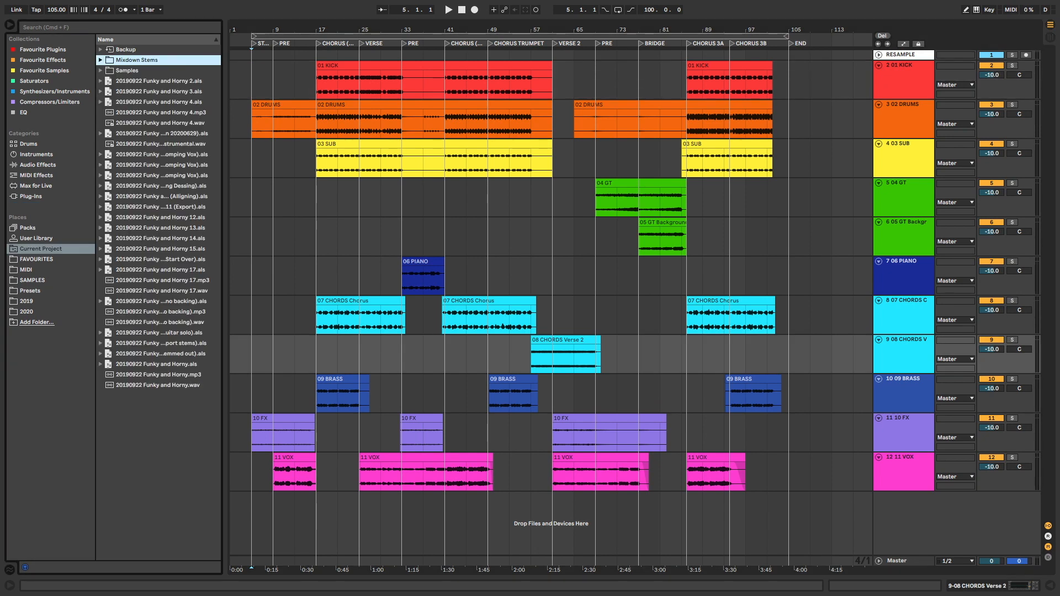
click(100, 343)
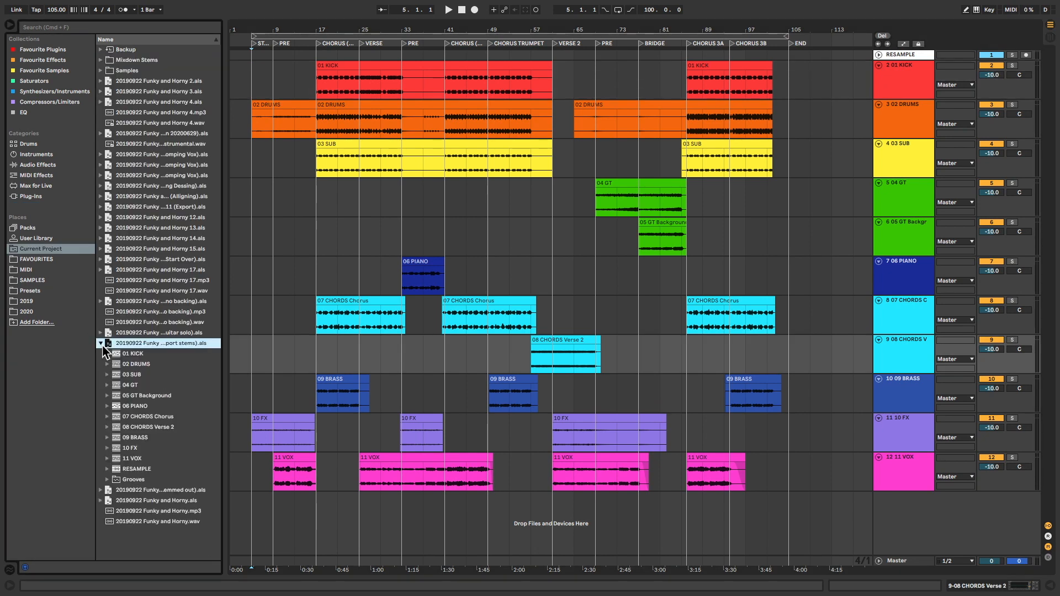